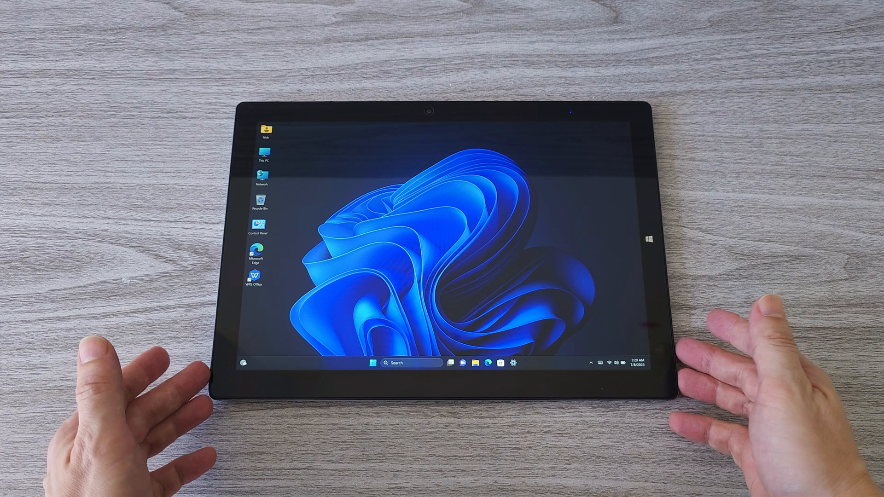
Launch WPS Office from the desktop shortcut to show the Welcome to WPS PDF guide
click(371, 362)
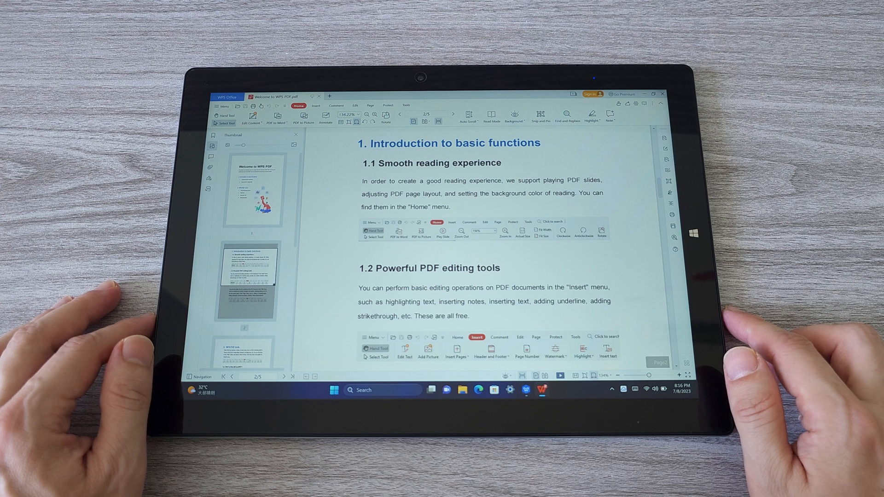
Scroll the WPS start view to reach the new blank Writer document option
scroll(down, 3)
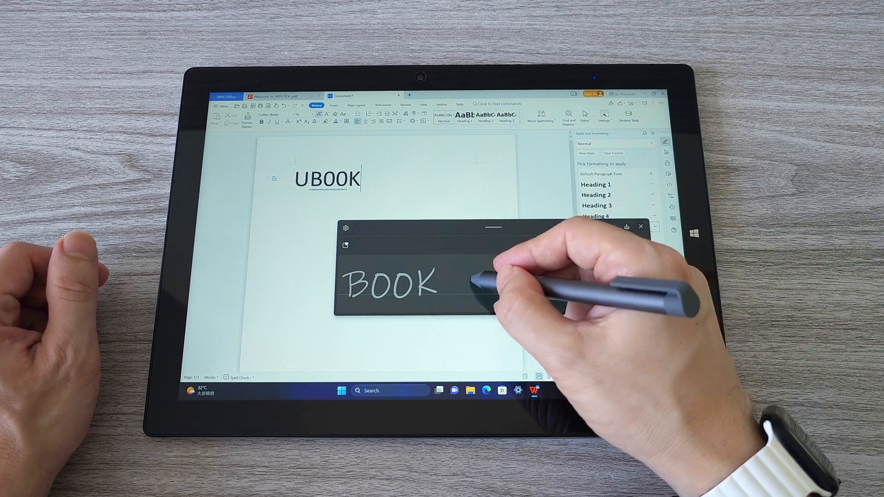
Write the heading 'UBOOK X 2023' with the stylus and insert it into the document
text(X)
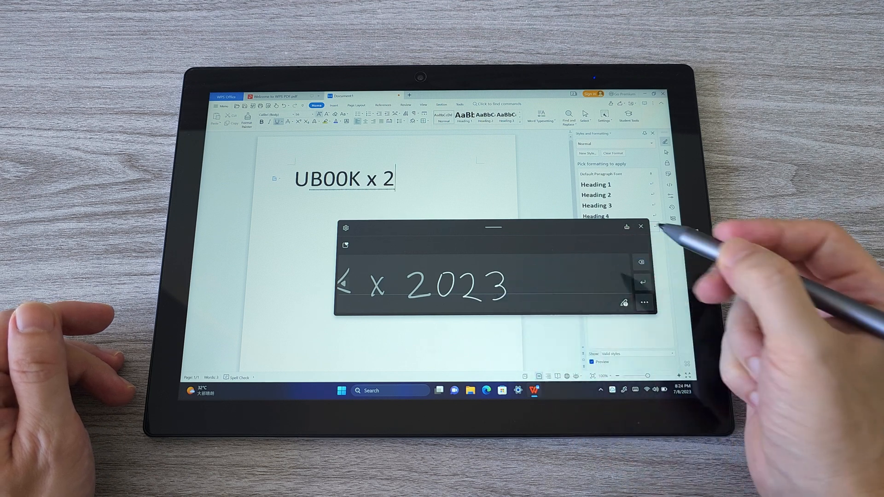
click(643, 281)
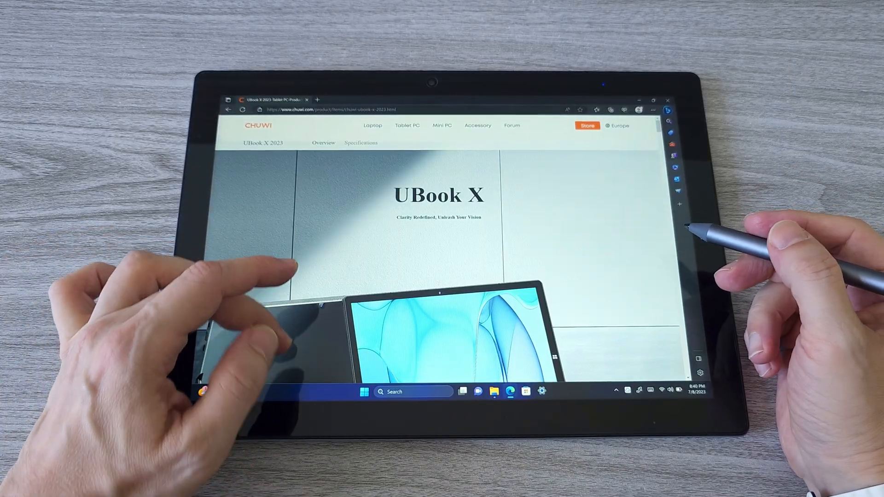
Scroll down the UBook X 2023 overview past the 2K display, usage scenes and 4K sections
scroll(down, 3)
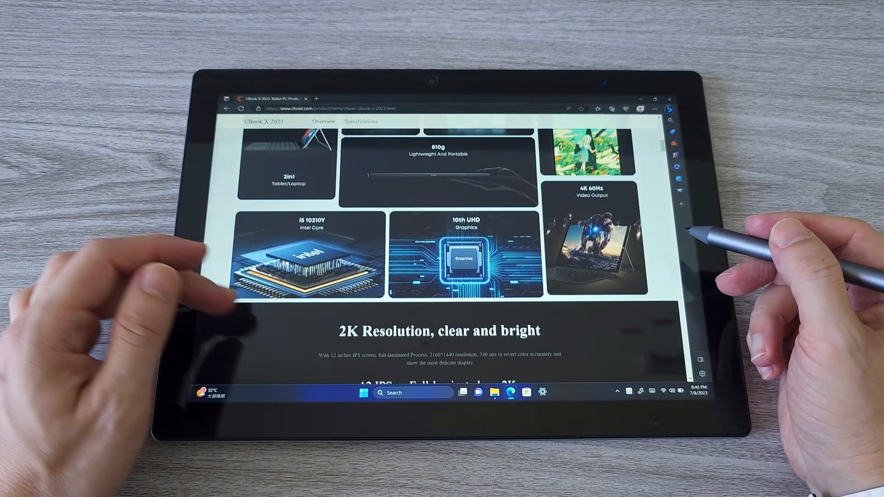
scroll(down, 3)
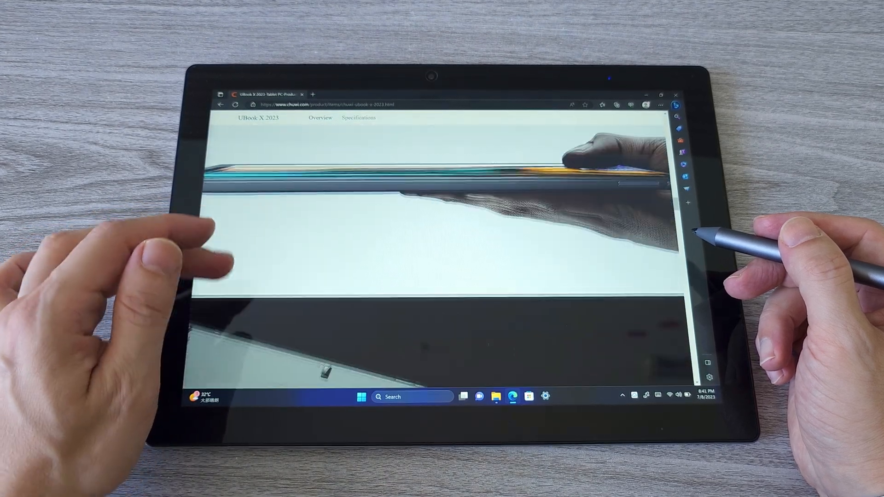
scroll(down, 3)
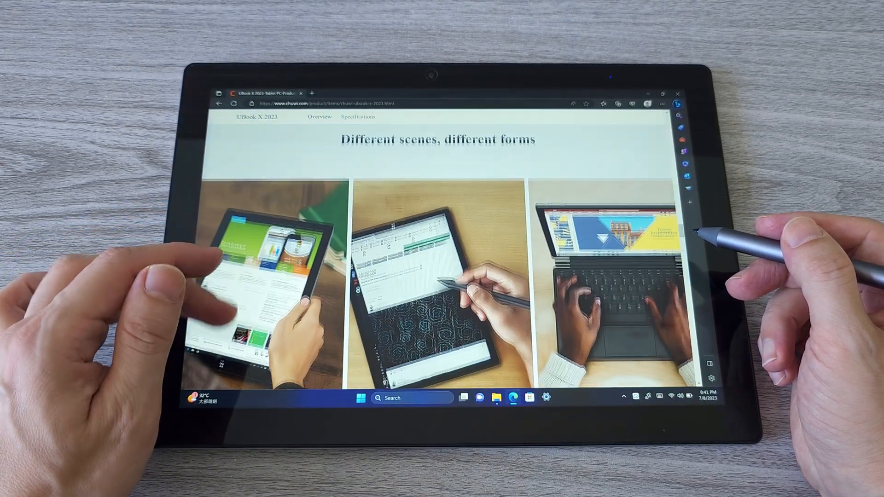
scroll(down, 3)
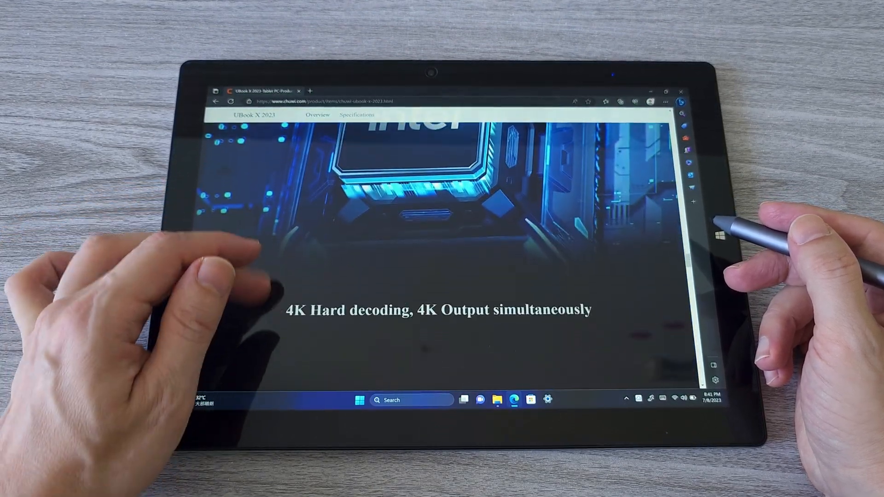
scroll(down, 3)
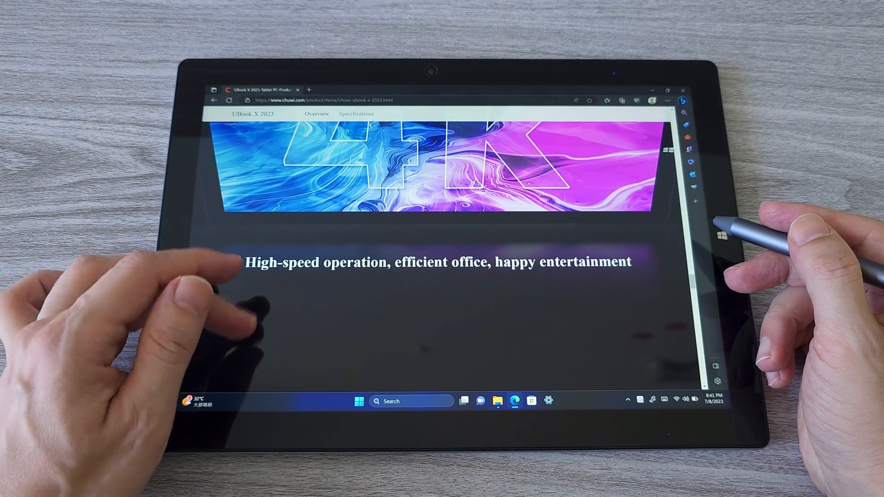
scroll(down, 3)
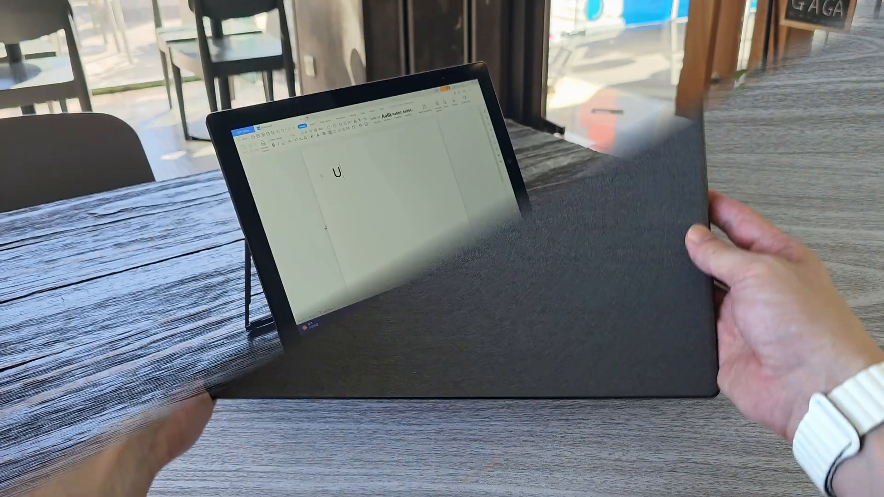
Type 'UBook X 20' into the blank Writer document on the keyboard cover
text(Bo)
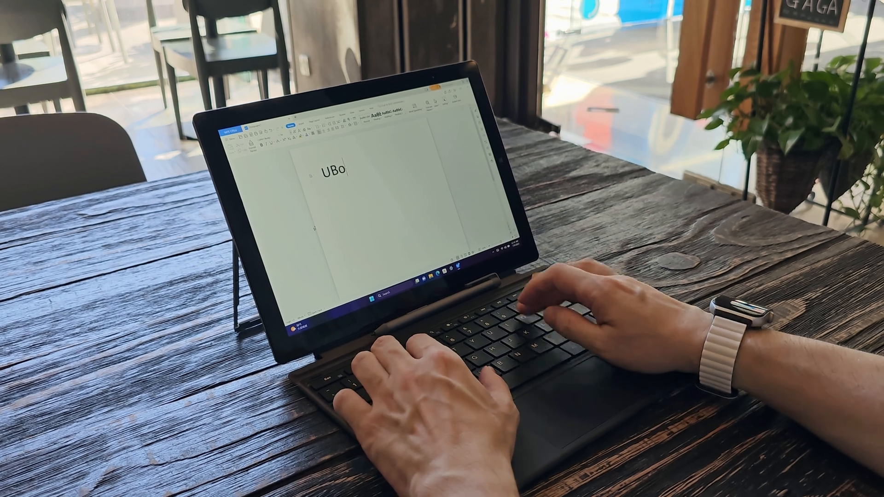
text(ok X)
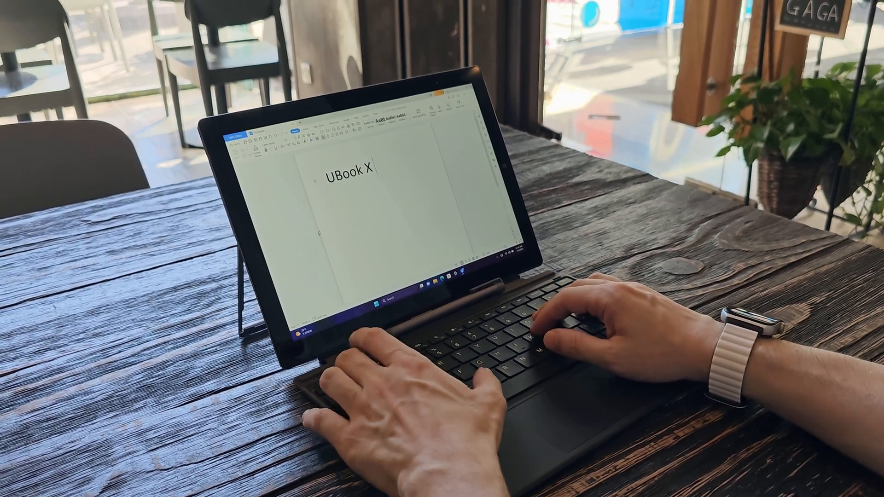
text(20)
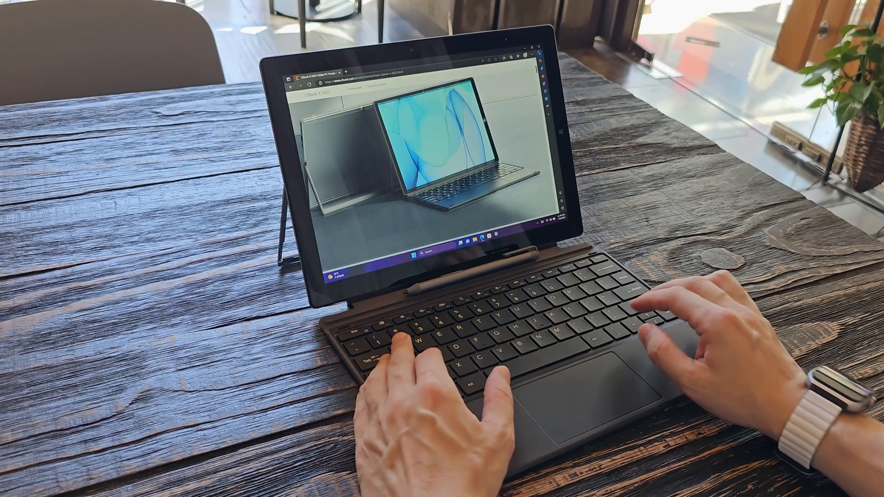
Scroll the Chuwi product page down to its gallery of product images
scroll(down, 3)
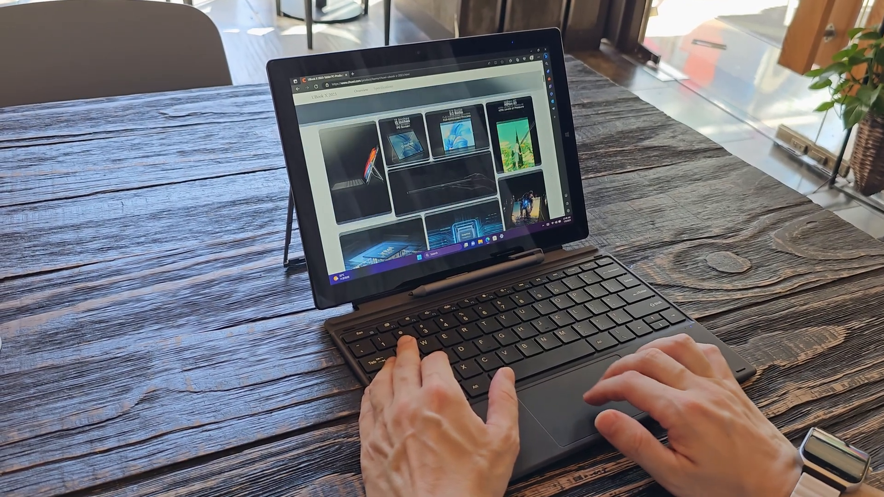
scroll(down, 3)
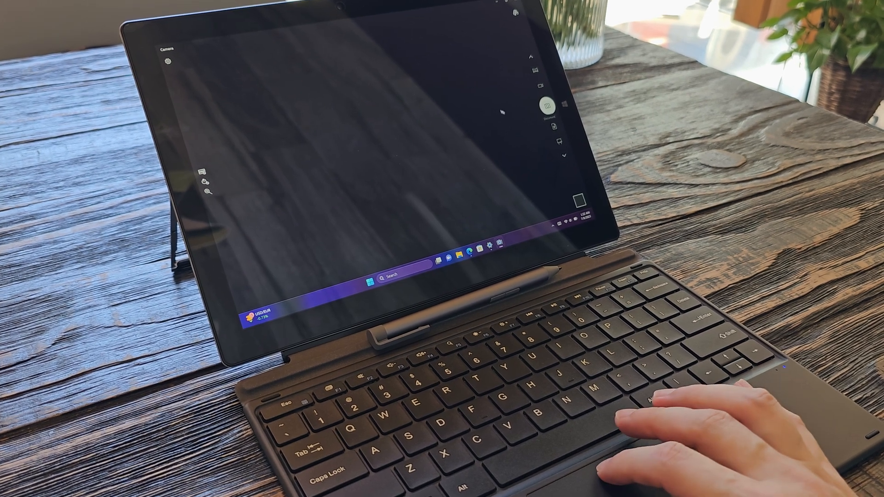
Tap a control on the Camera app's live preview screen
click(546, 106)
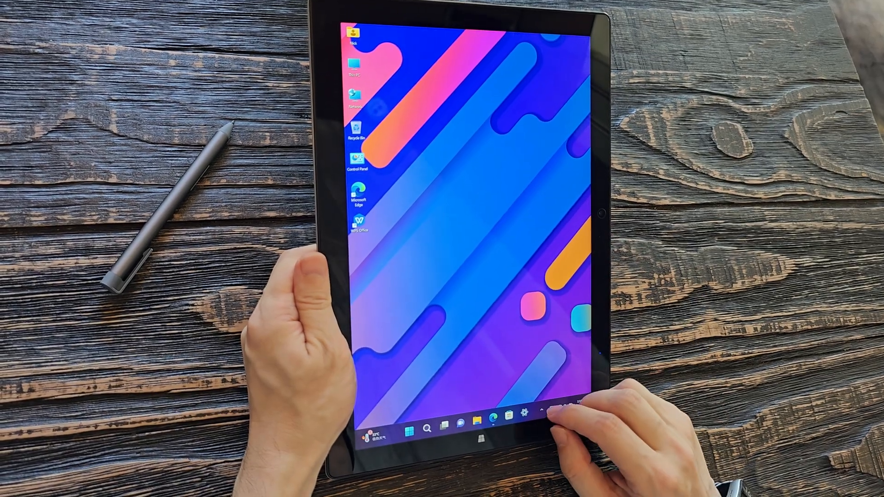
Open the System Display settings page, briefly showing and dismissing the Start menu
click(527, 413)
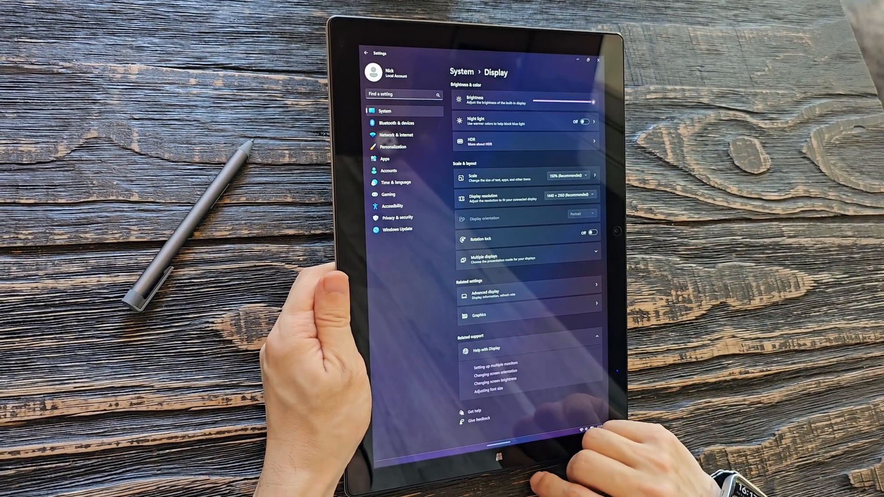
click(398, 440)
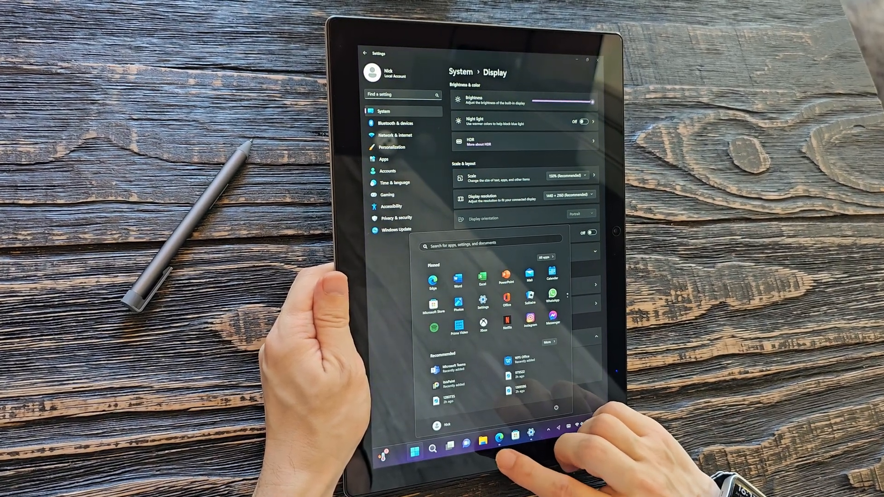
click(398, 440)
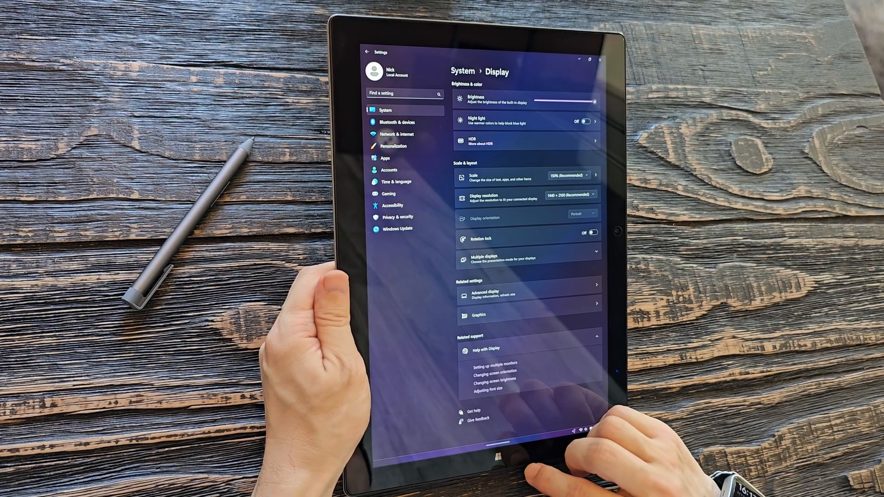